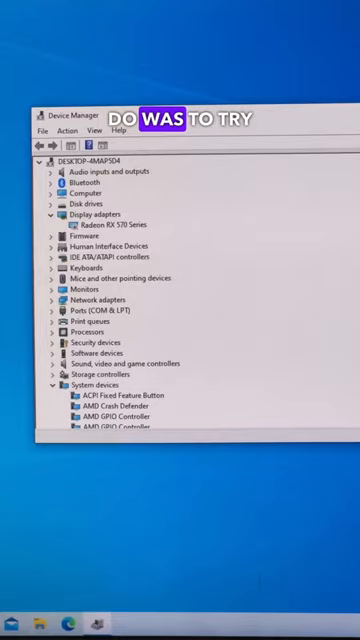
Step: Enable the Radeon RX 570 Series from its properties; status now reports driver load failure (Code 31)
{"action": "double_click", "coordinate": [104, 212]}
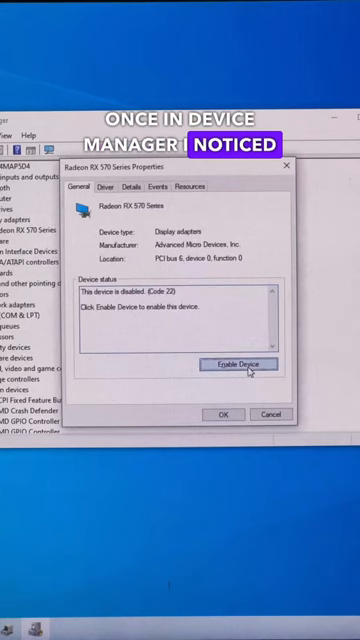
{"action": "left_click", "coordinate": [244, 366]}
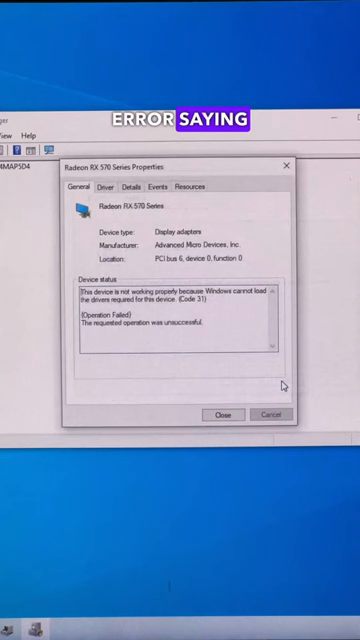